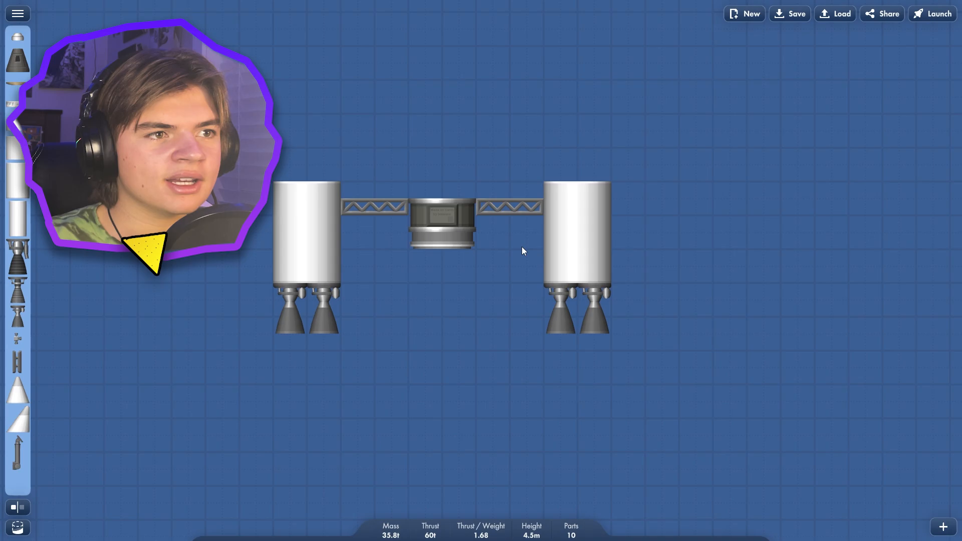
mouse_move(318, 313)
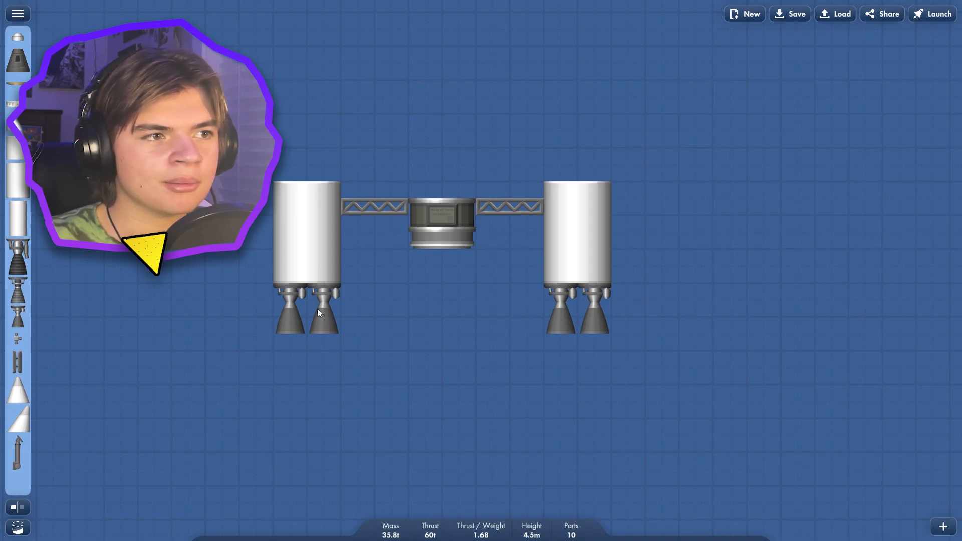
- Test-launch the lander design, accepting the parachute and heat-shield warning
left_click(937, 14)
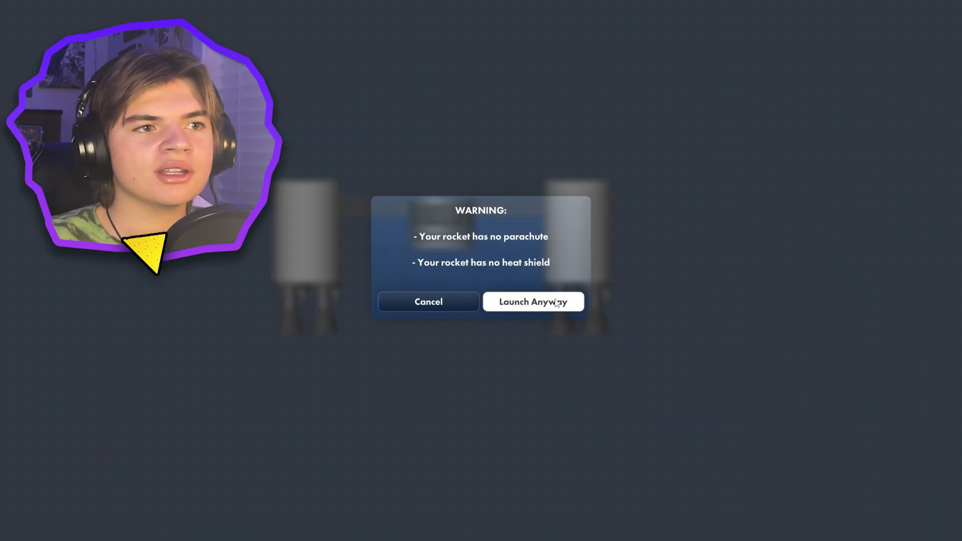
left_click(533, 302)
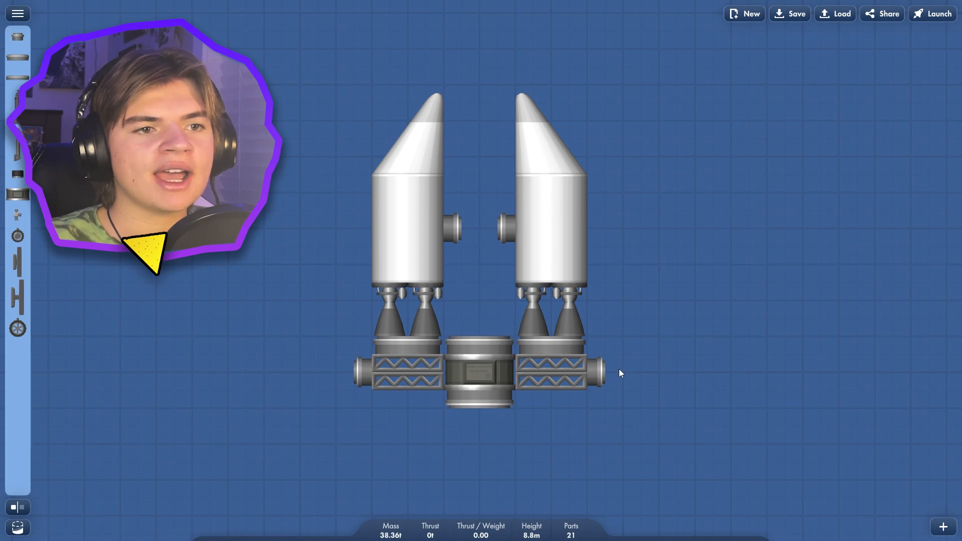
mouse_move(330, 368)
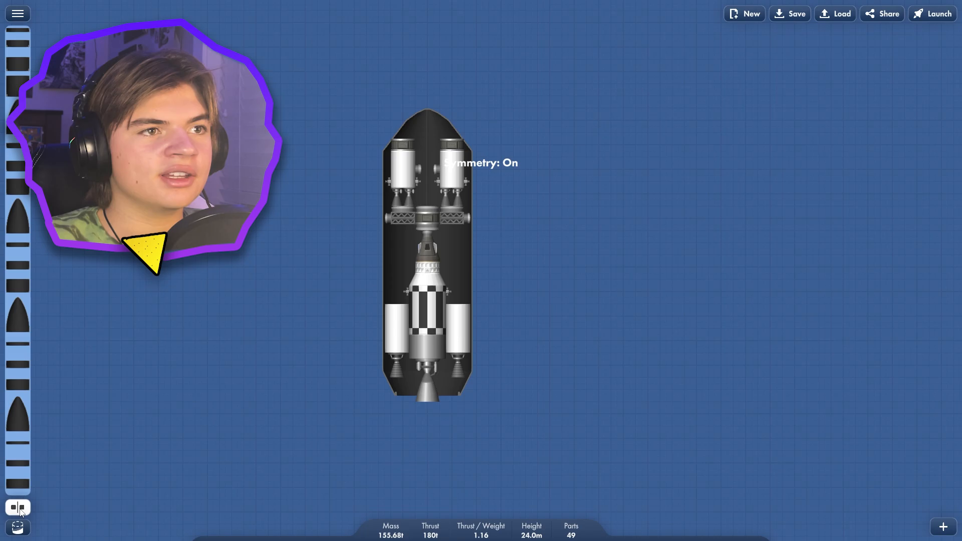
- Finish the 75-part booster-assisted rocket and move it to the launch pad
left_click(18, 508)
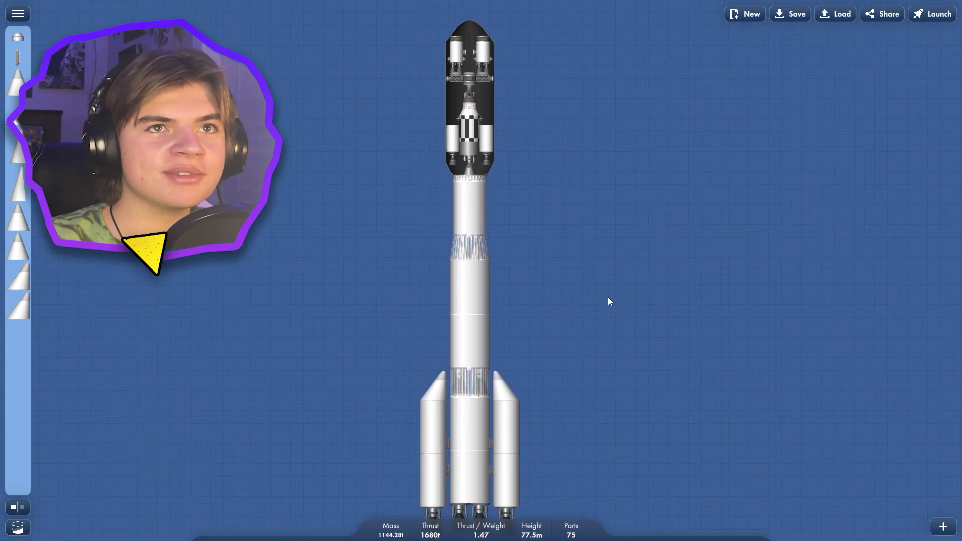
left_click(790, 13)
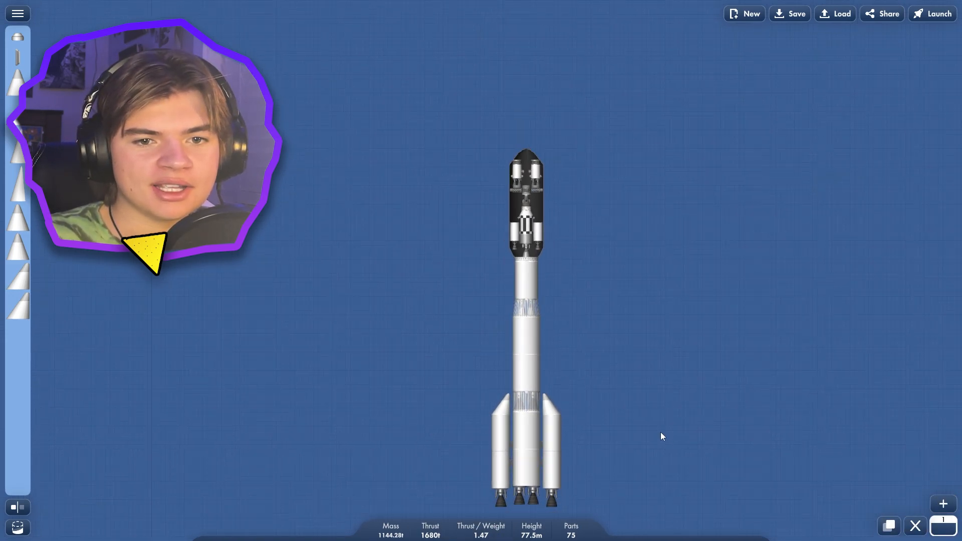
left_click(939, 14)
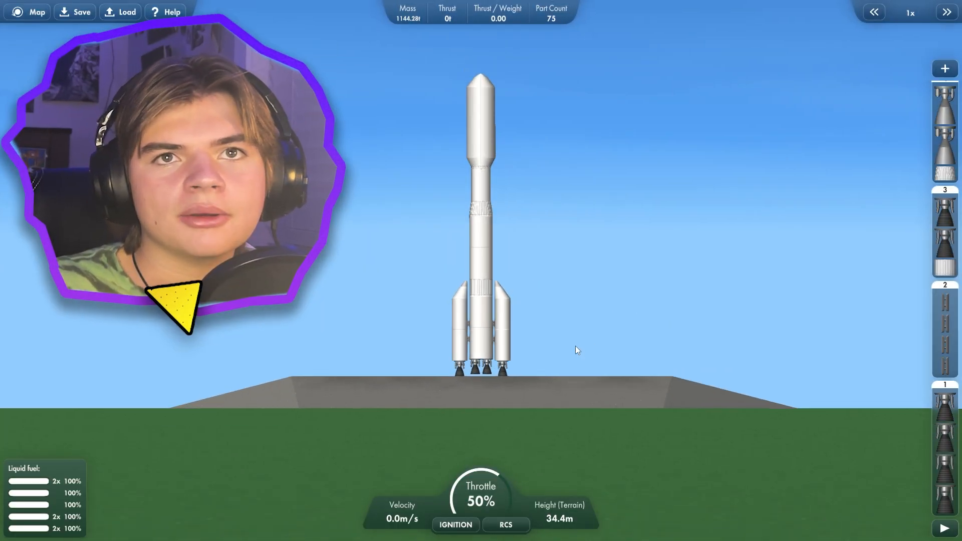
- Ignite the engines for liftoff
left_click(456, 525)
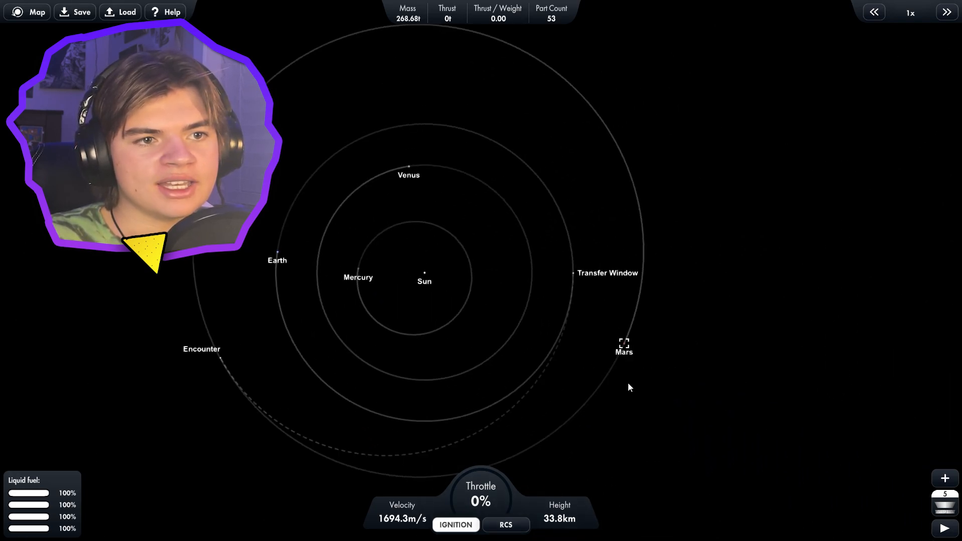
mouse_move(285, 282)
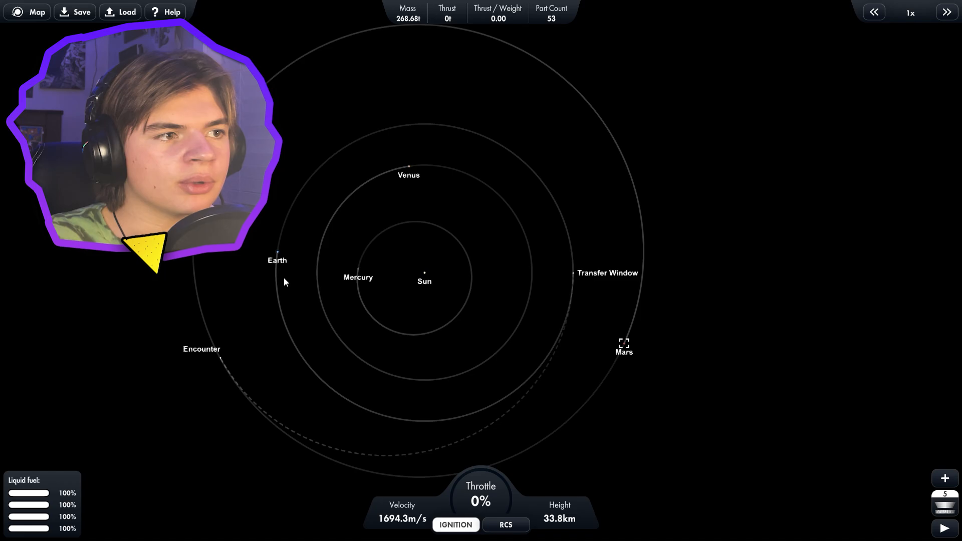
mouse_move(569, 276)
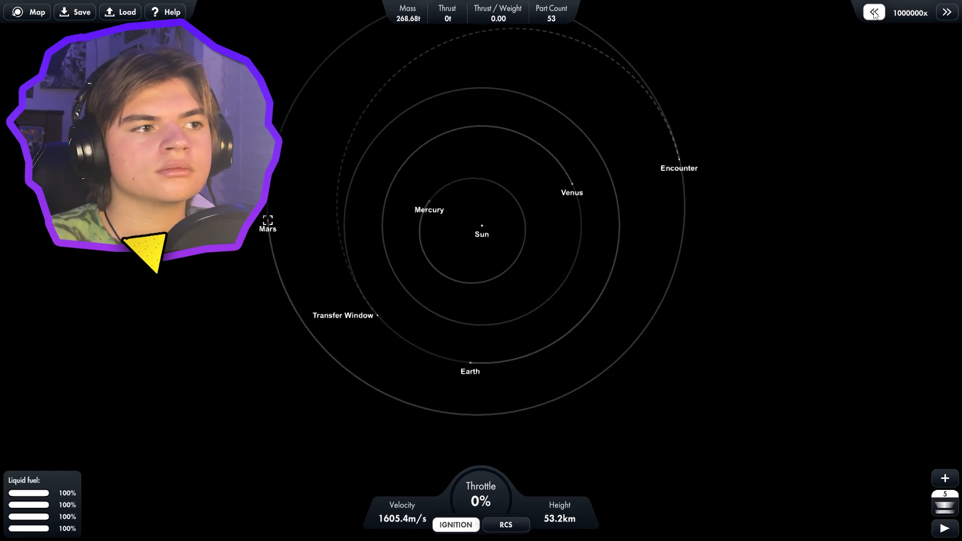
- Reduce time warp as the craft approaches the Mars encounter
left_click(875, 12)
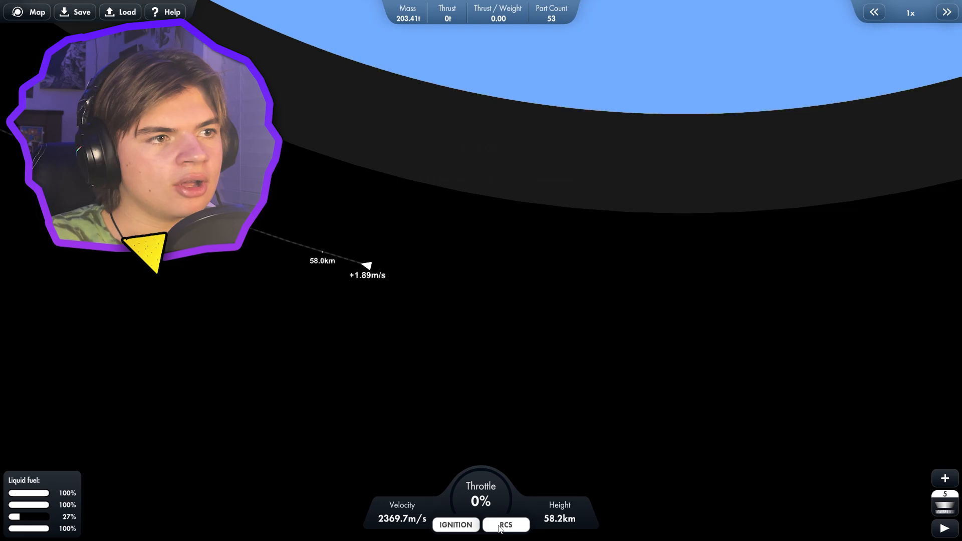
- Toggle RCS and check the Mars flyby path past Phobos and Deimos
left_click(507, 525)
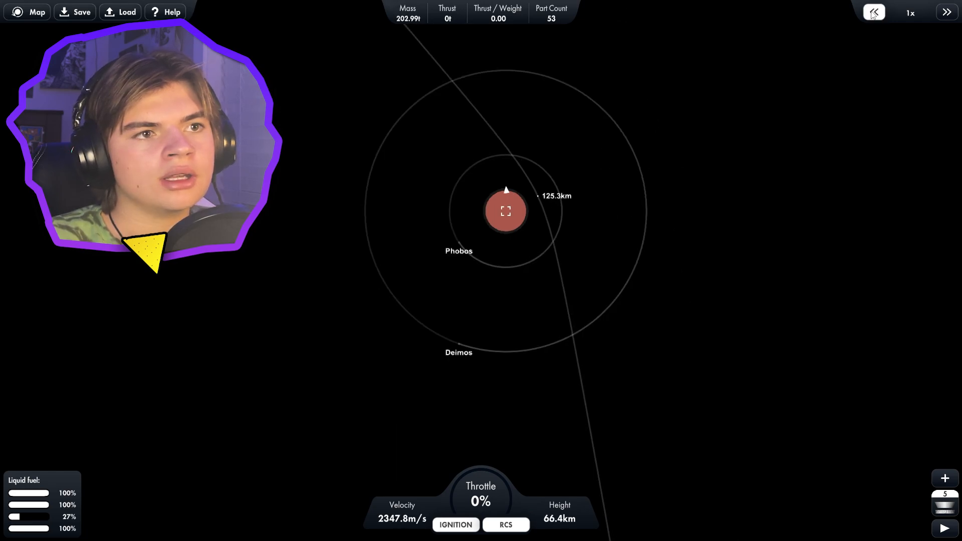
left_click(947, 12)
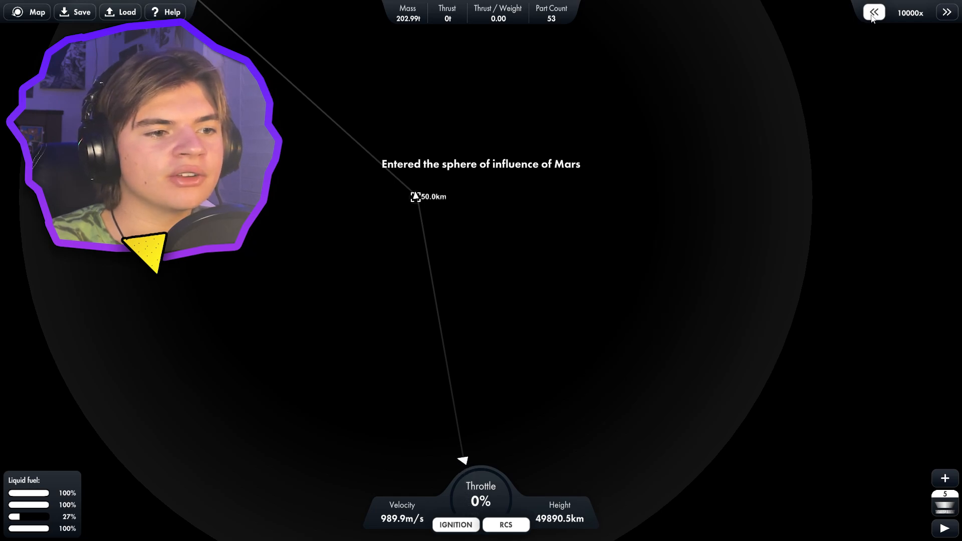
- Slow time warp to 2500x during the Mars approach, then open the map
left_click(874, 12)
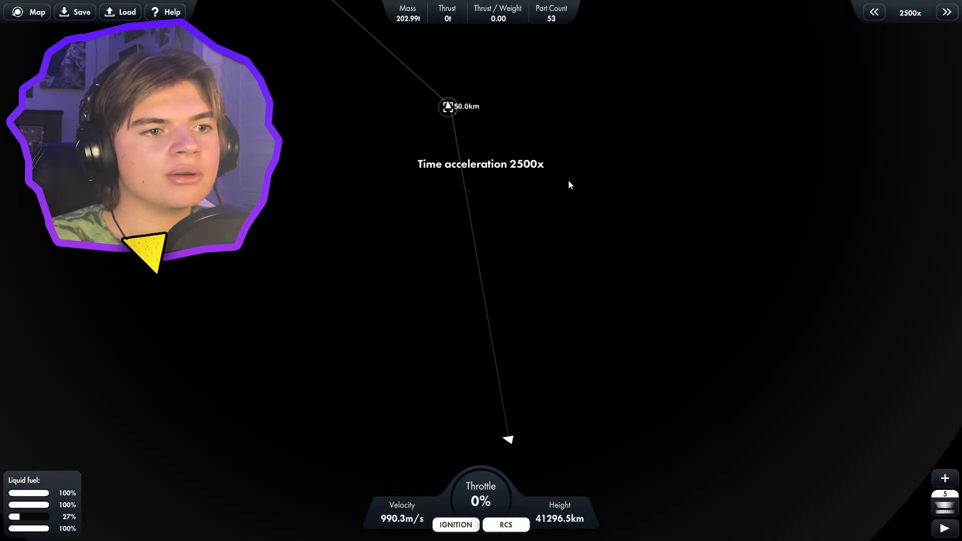
left_click(874, 12)
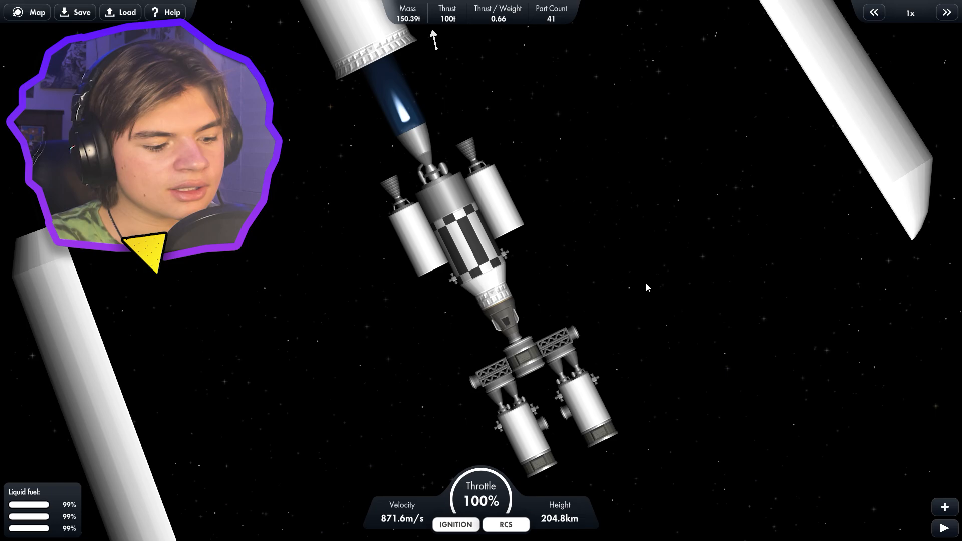
left_click(27, 11)
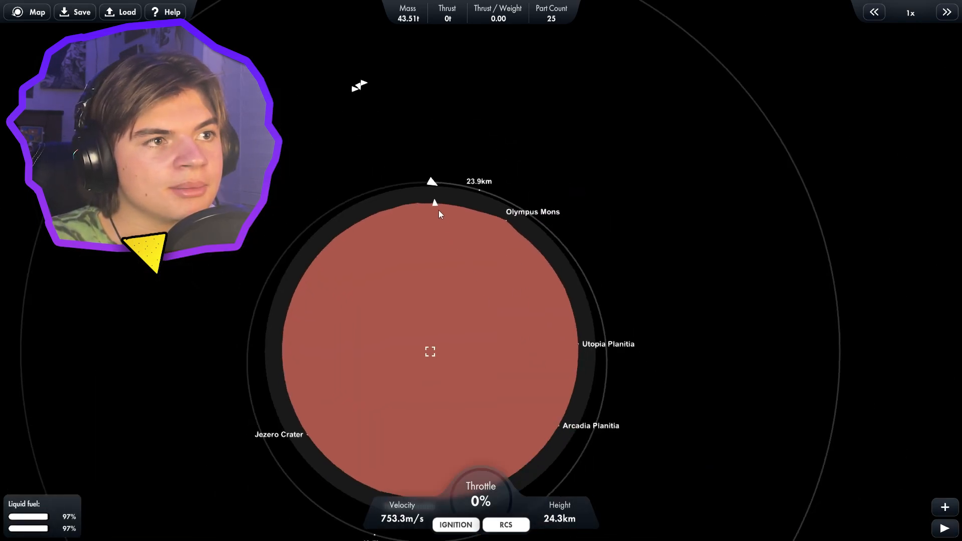
- Set Ares III as the navigation target and raise time warp to 100x
left_click(435, 202)
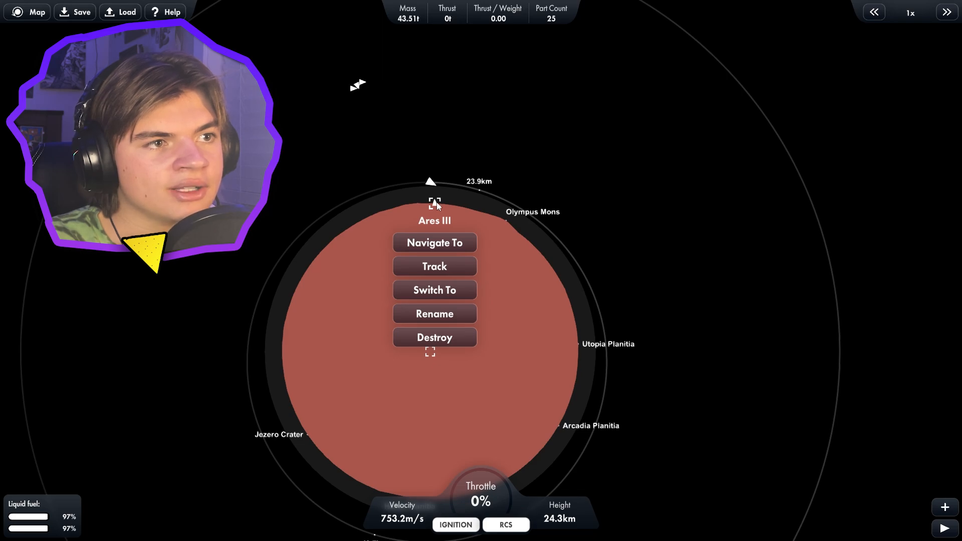
left_click(435, 242)
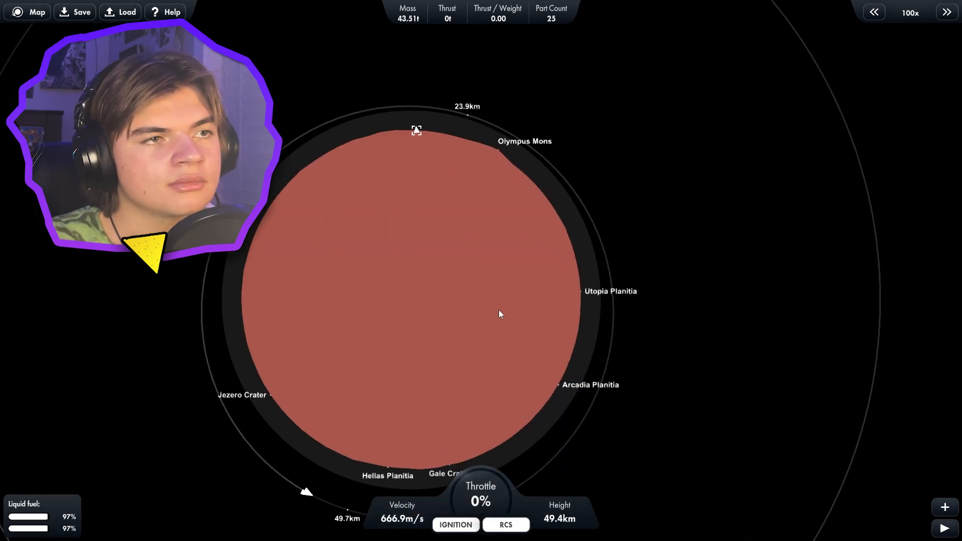
left_click(874, 12)
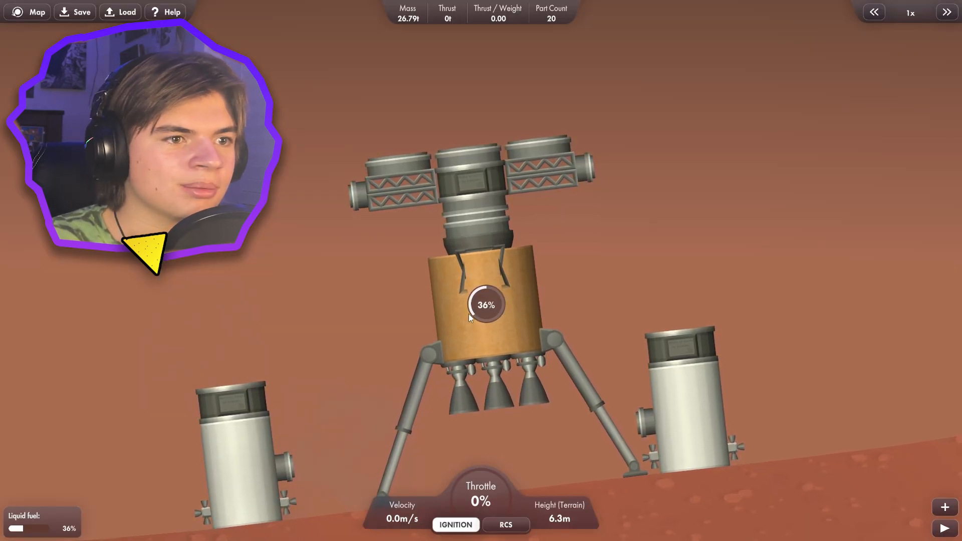
- Switch control from the landed craft to the orbiting Rocket via the Mars map
left_click(30, 11)
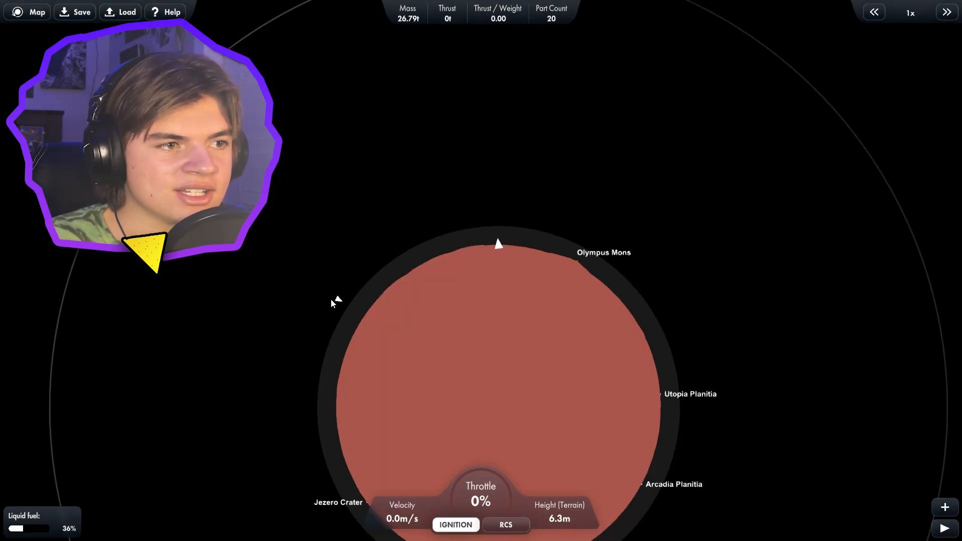
left_click(337, 300)
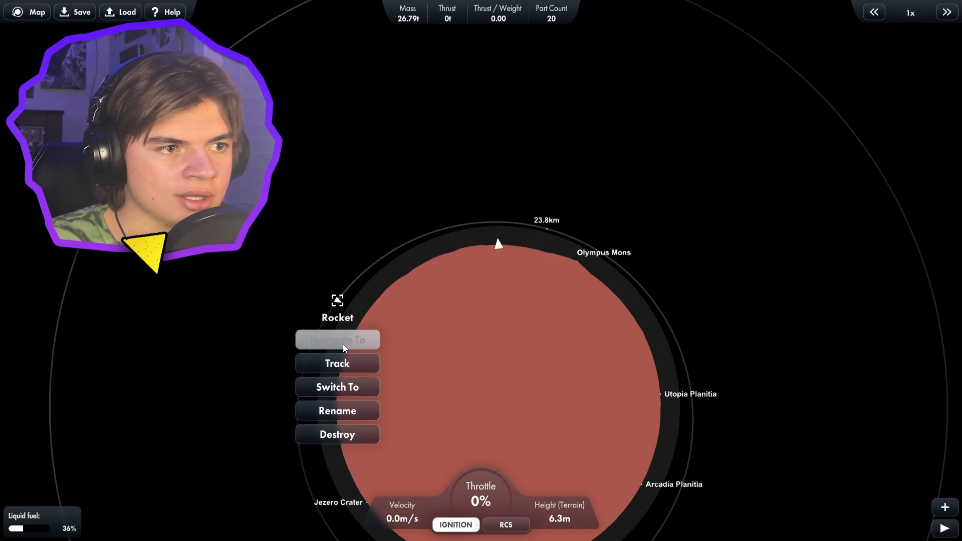
left_click(338, 387)
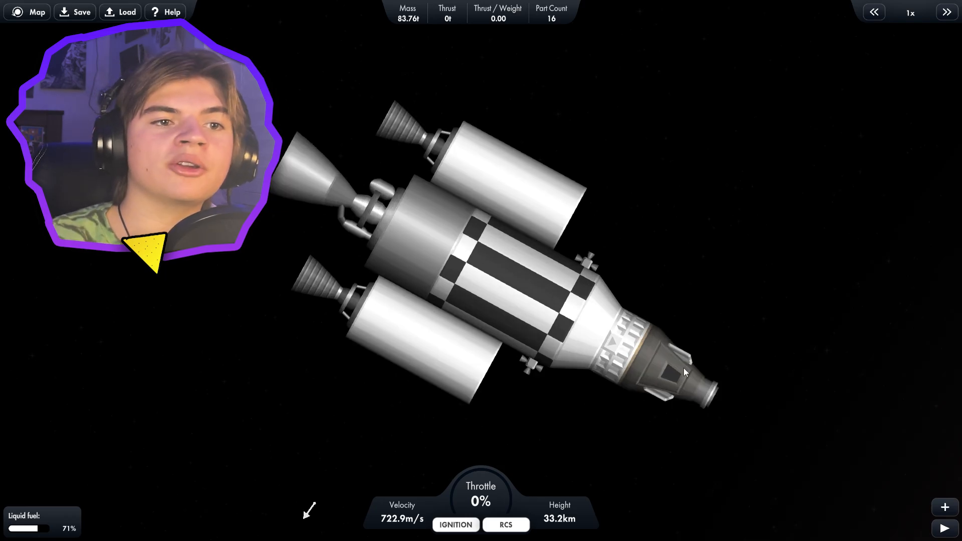
mouse_move(859, 420)
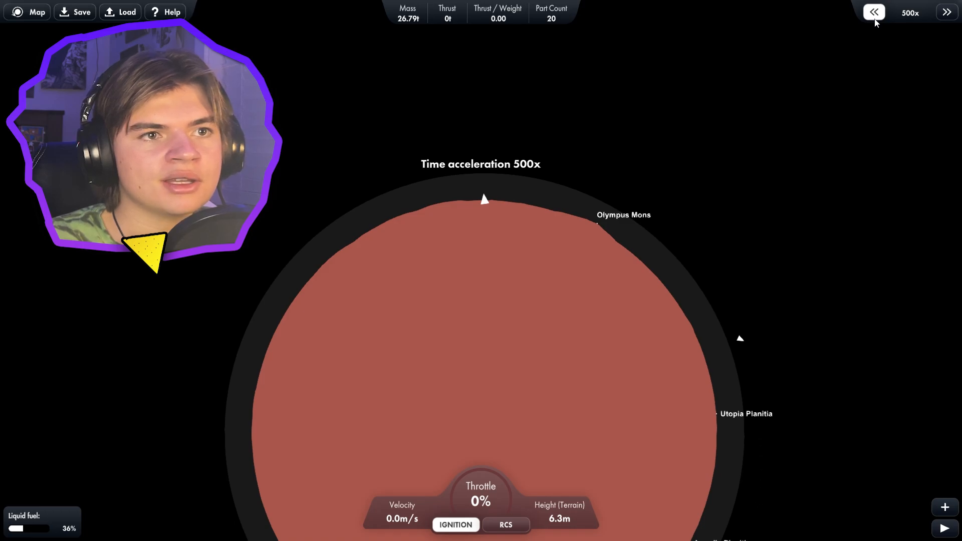
- Return time warp to normal for ascent, then set warp to 3x while coasting
left_click(874, 13)
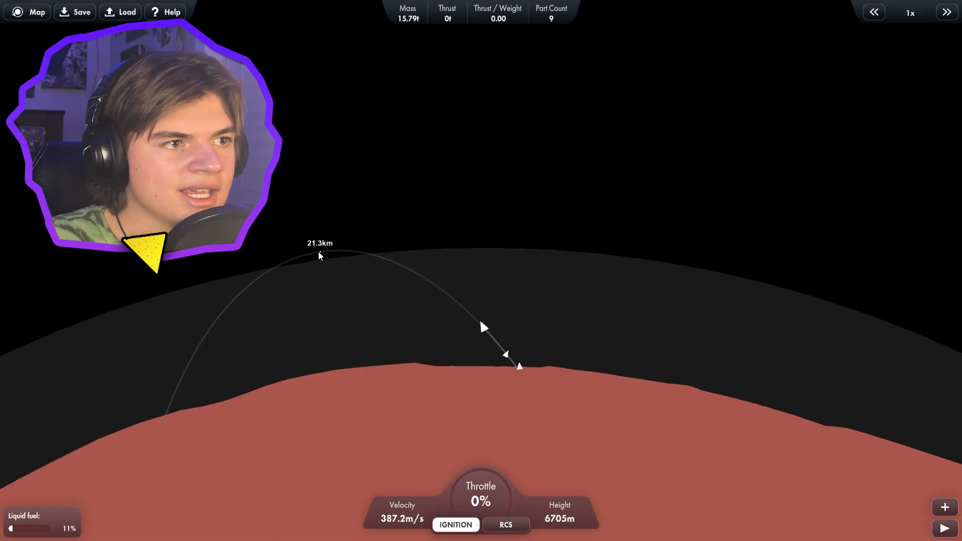
left_click(947, 12)
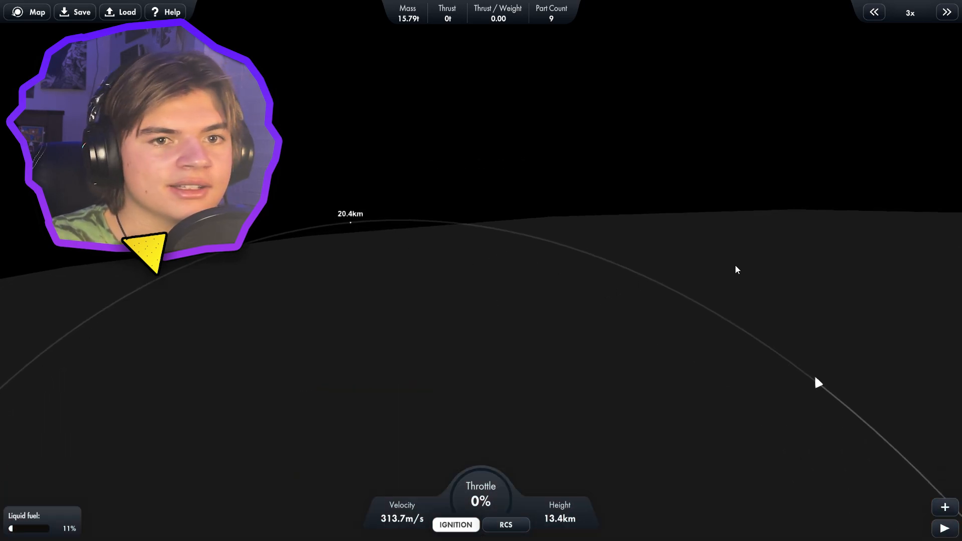
left_click(875, 12)
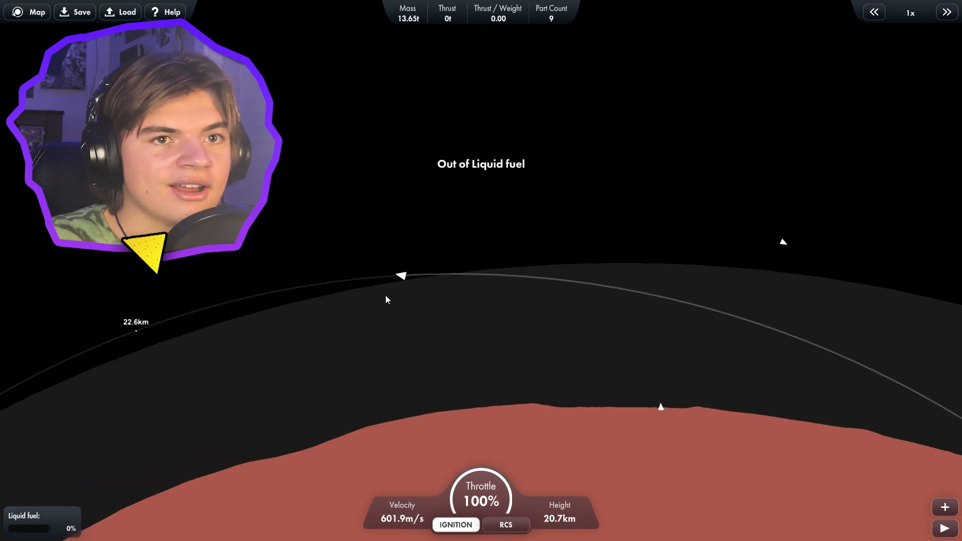
- Switch control to the 16-part orbiting Rocket and review its options
left_click(784, 241)
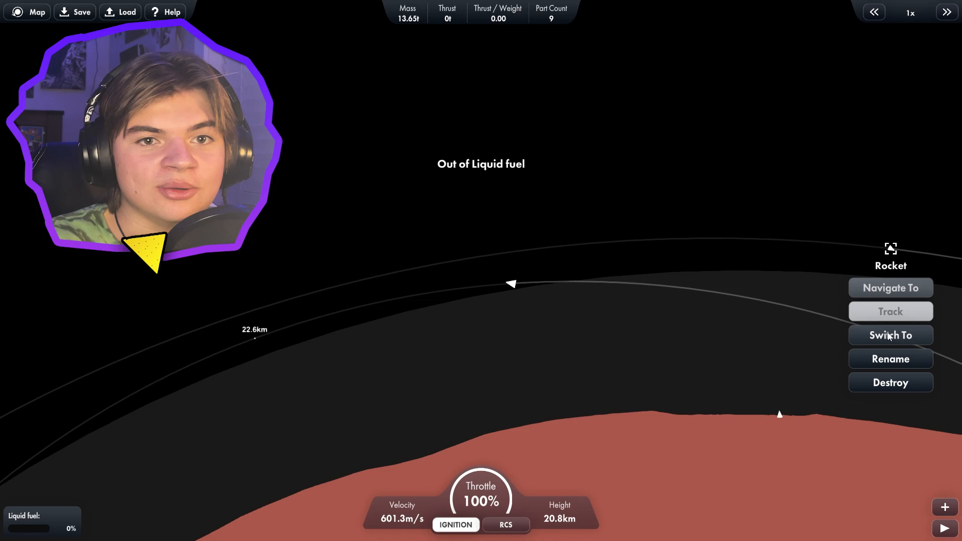
left_click(891, 335)
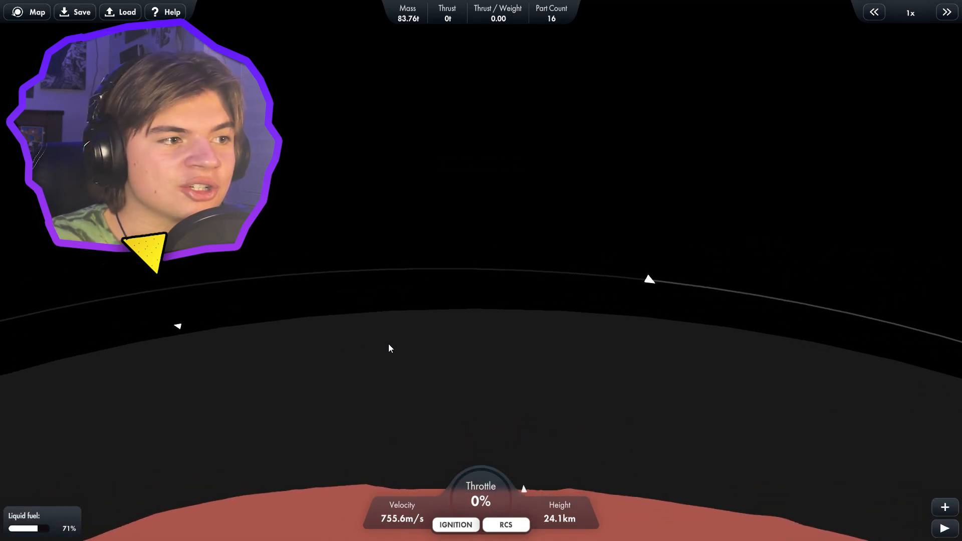
left_click(649, 280)
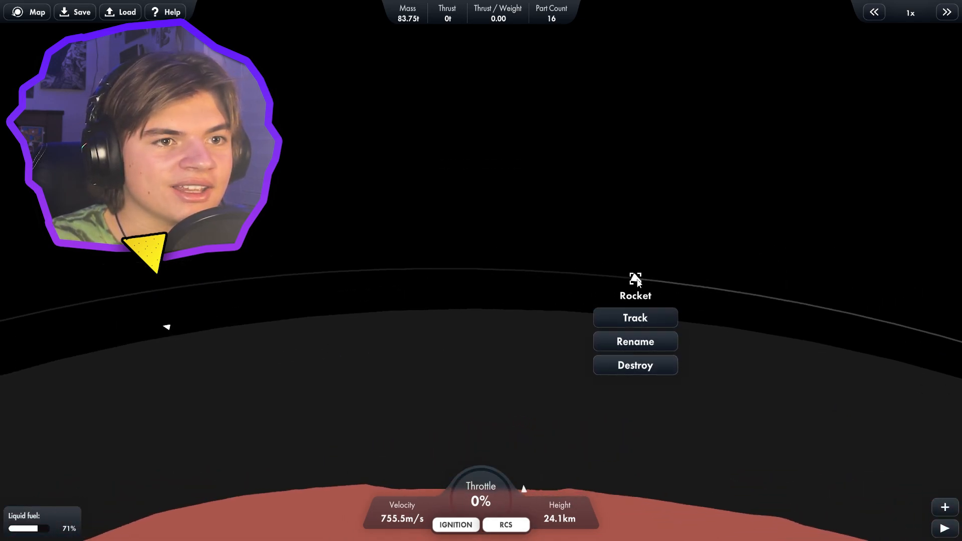